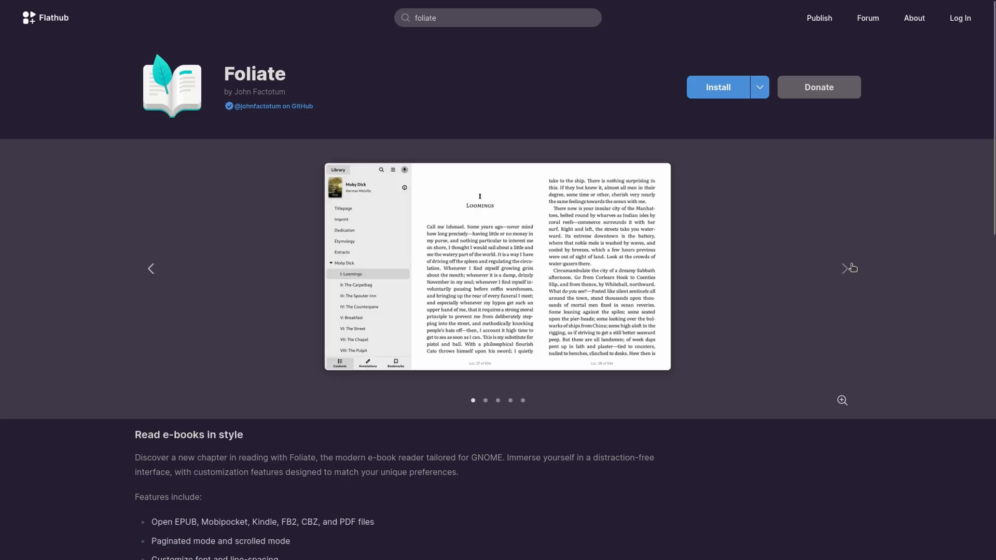
Step: Reveal Foliate's manual flatpak install and run commands for com.github.johnfactotum.Foliate
click(850, 268)
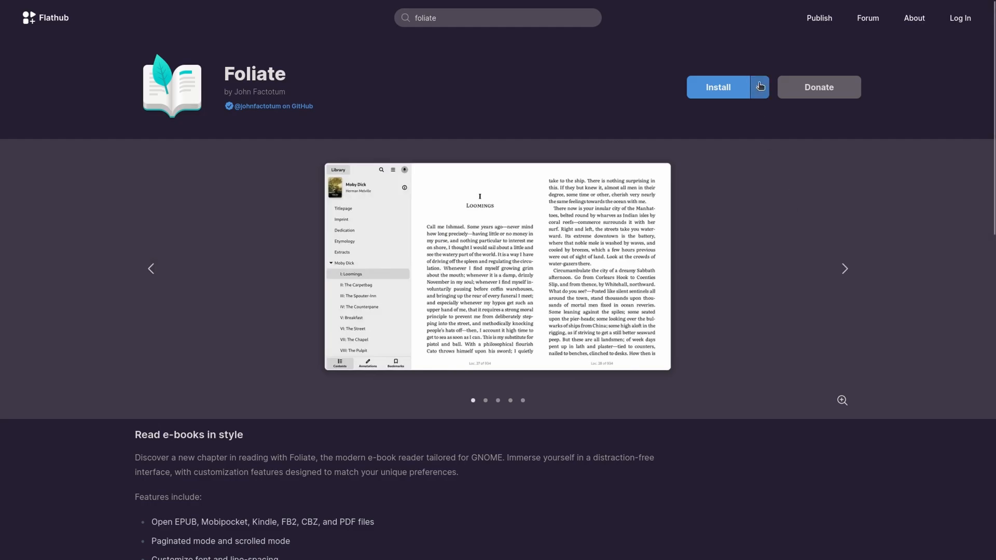
click(759, 87)
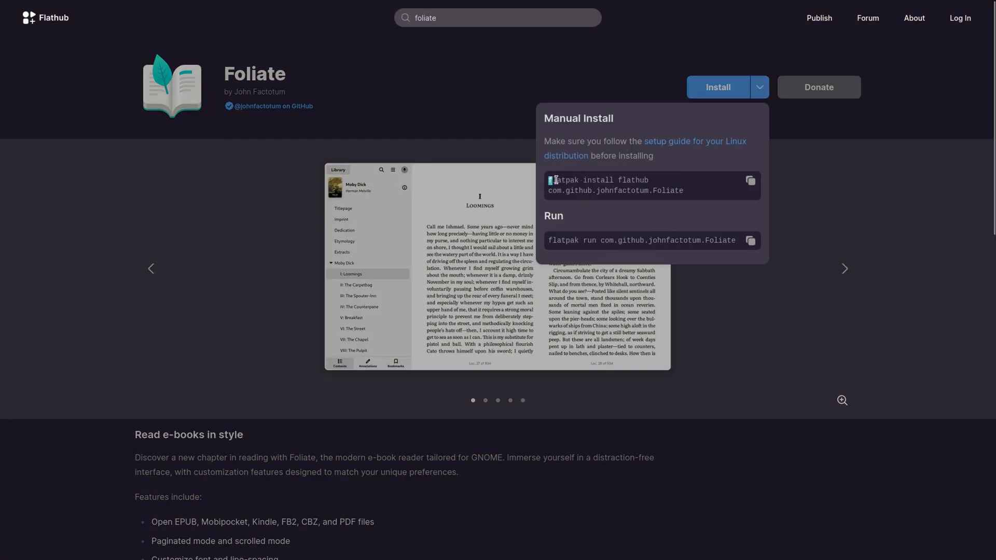
click(749, 181)
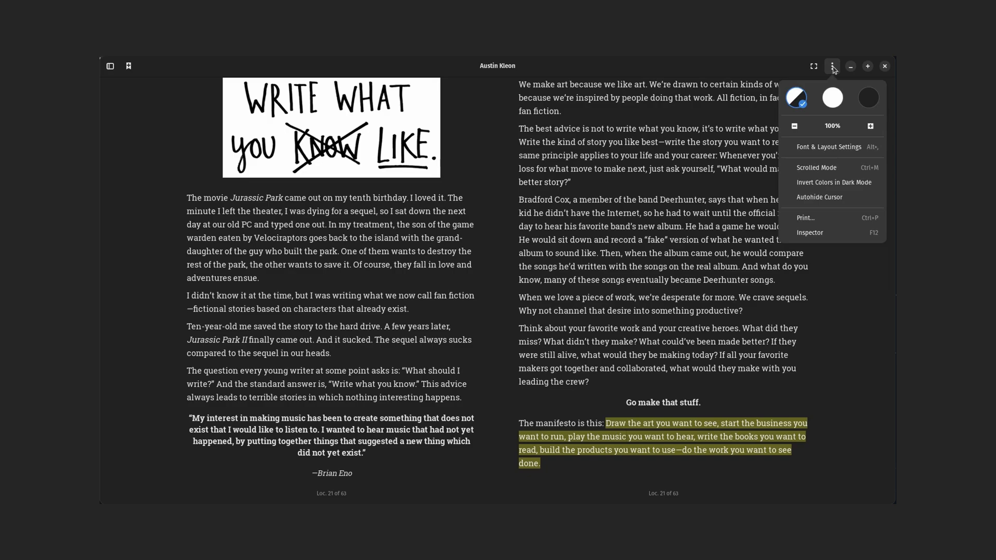
Step: Review the Font & Layout settings, including the Layout and Color pages
click(828, 147)
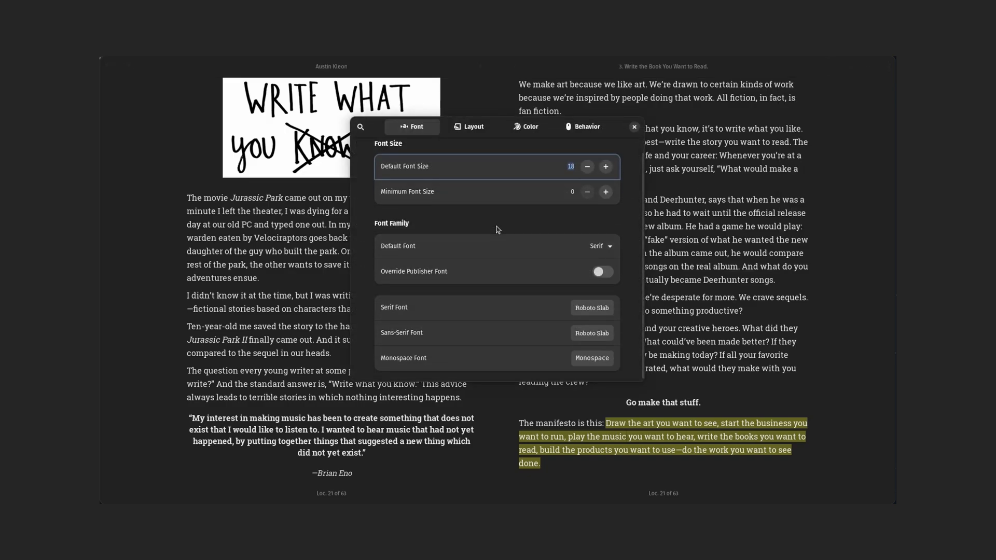
click(472, 127)
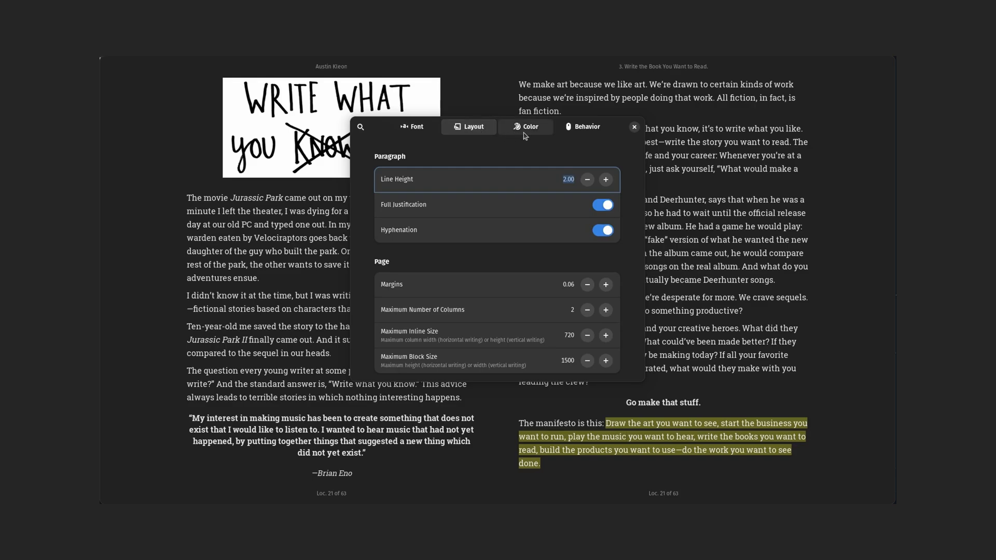
click(526, 127)
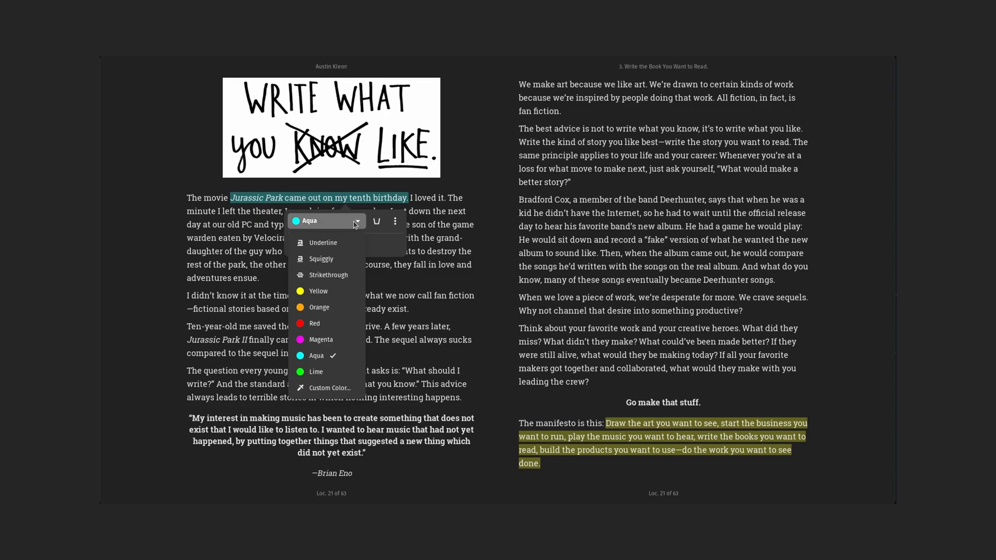
Step: Change the Jurassic Park highlight's colour to Magenta
click(320, 339)
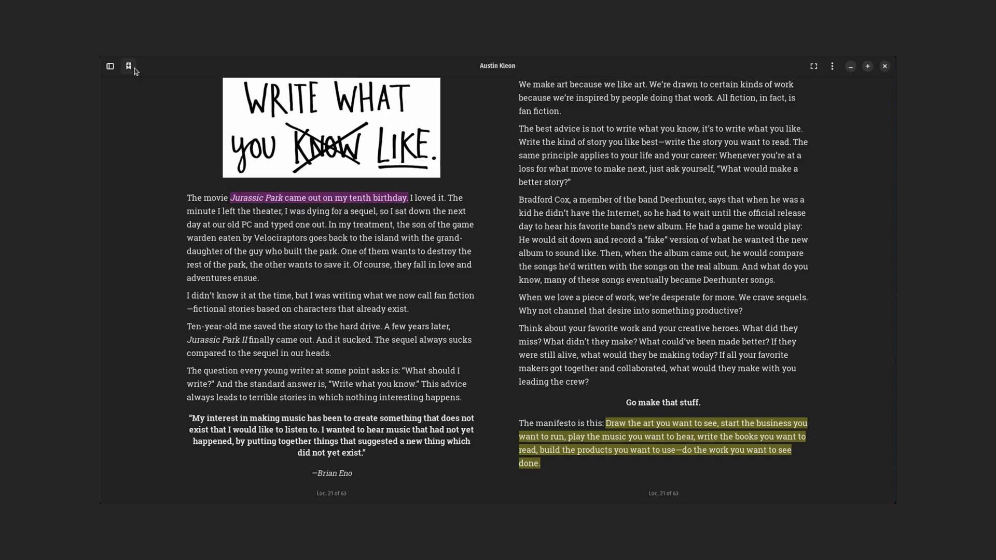
click(110, 65)
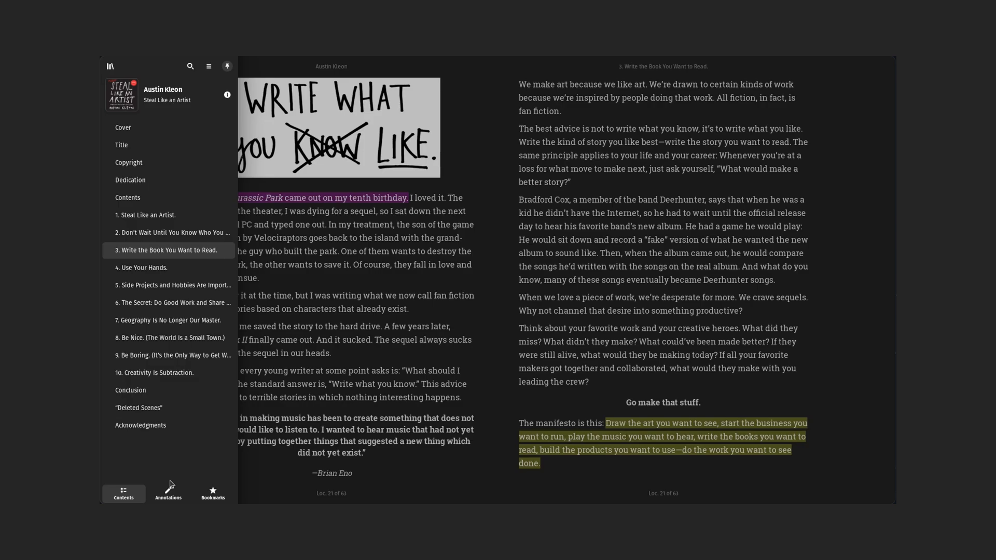
Step: Show the Annotations list in the sidebar and browse through its entries
click(168, 492)
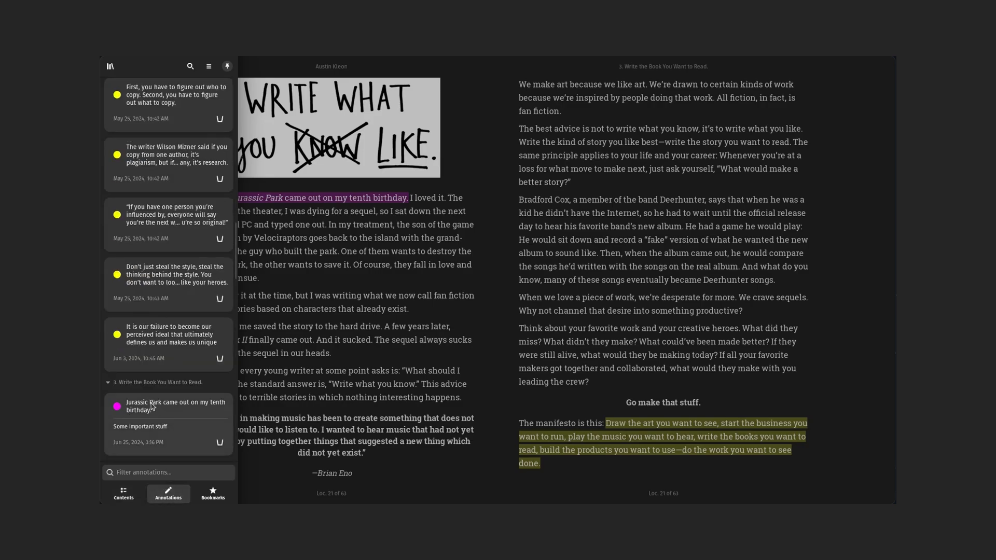
scroll(down, 3)
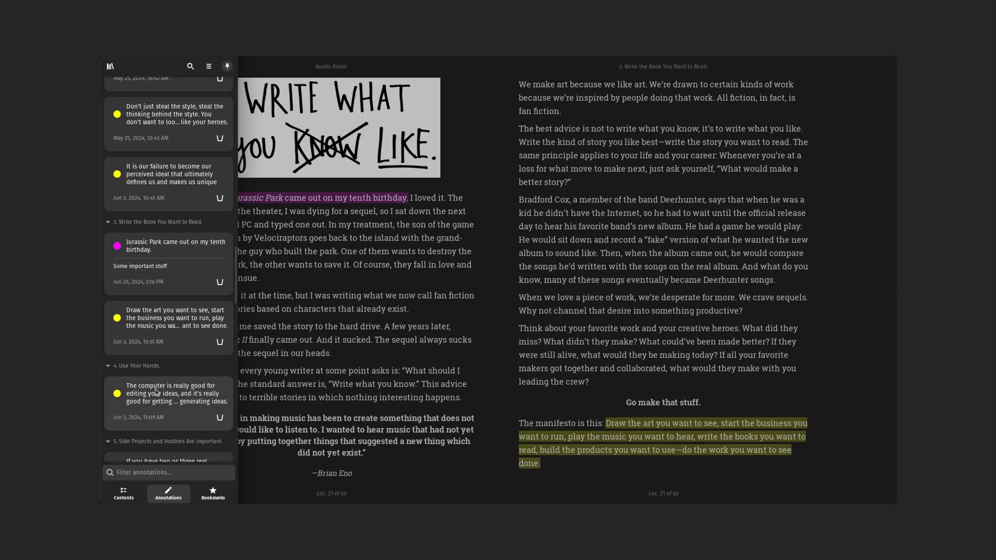
scroll(down, 3)
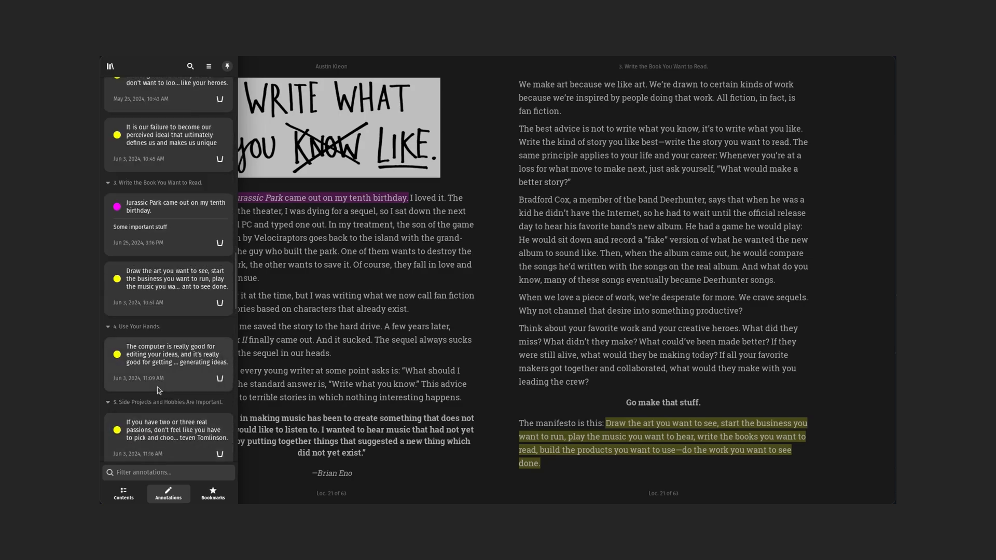
mouse_move(164, 208)
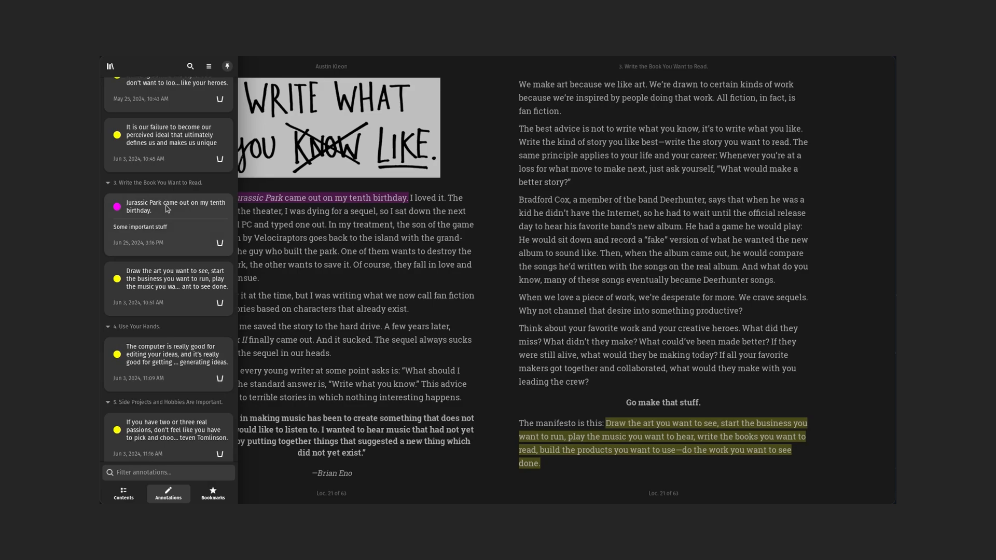
Step: Jump to the Jurassic Park annotation and bookmark that page
click(226, 66)
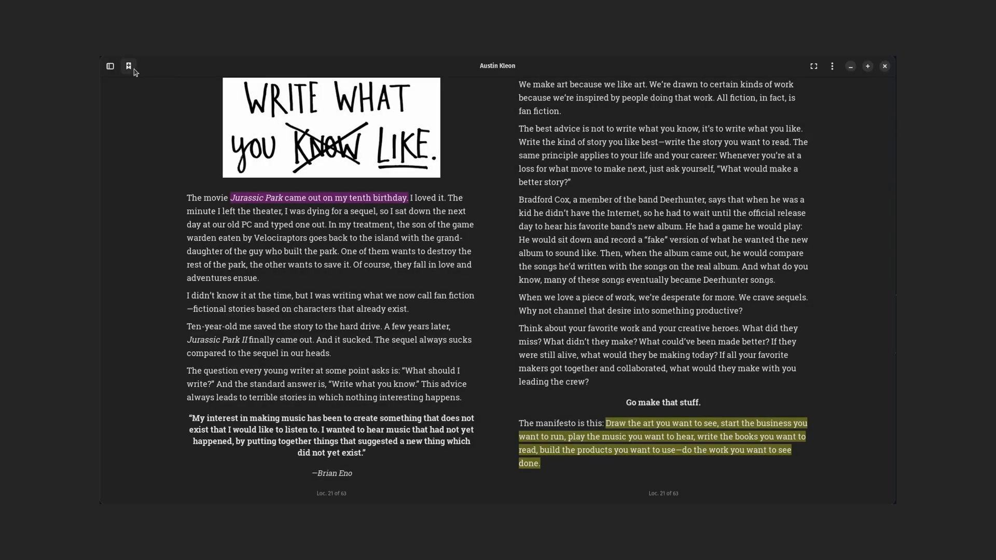
click(128, 66)
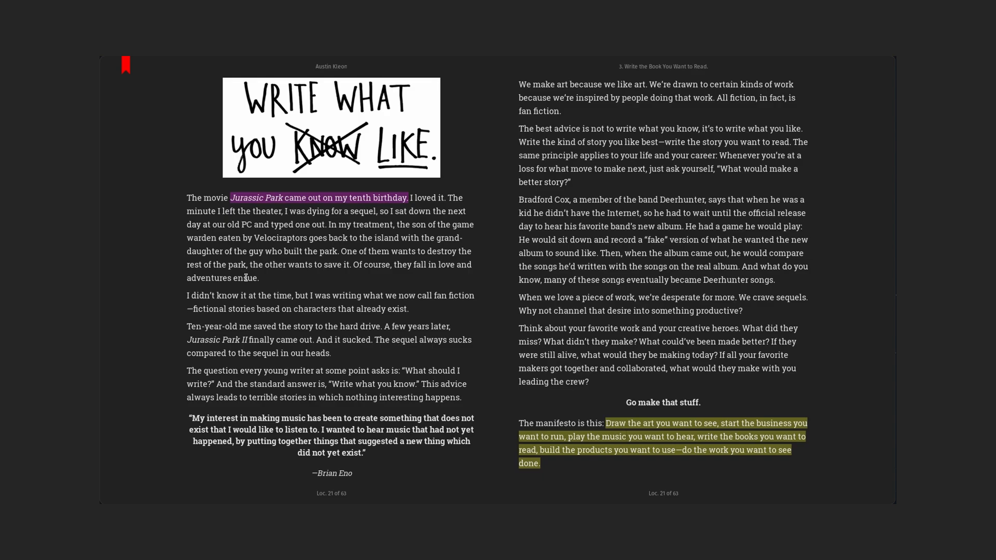
mouse_move(127, 459)
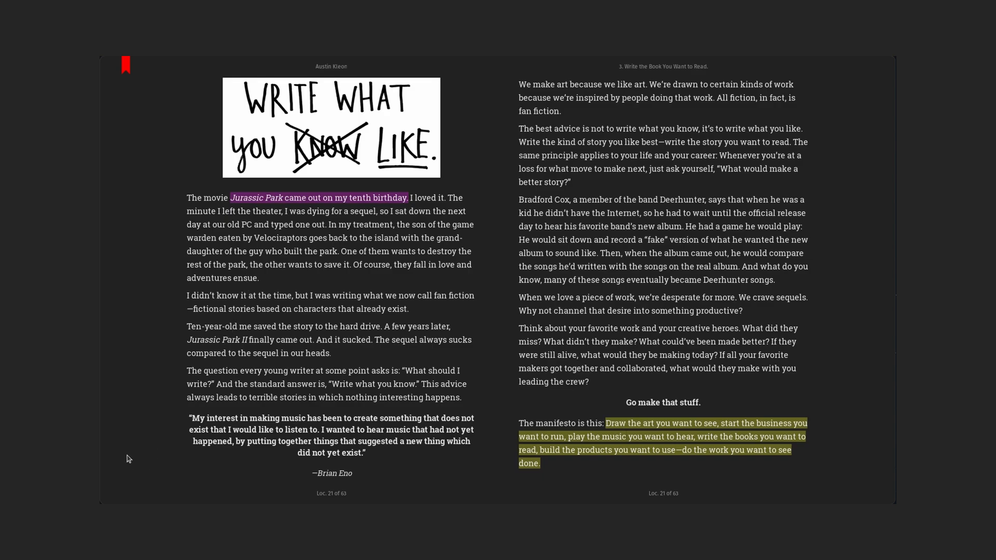
click(125, 66)
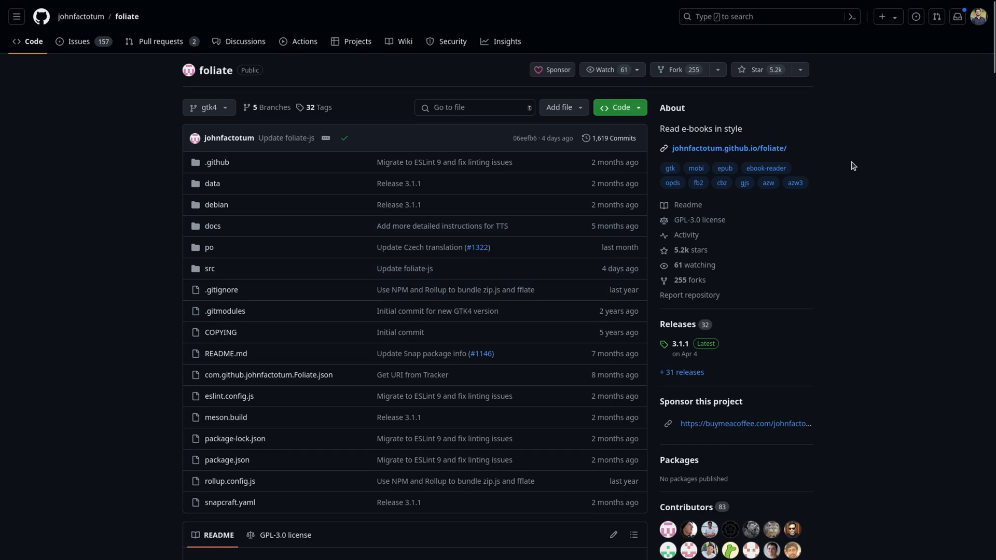
Step: Scroll the foliate README past installation and screenshots down to the License section
scroll(down, 3)
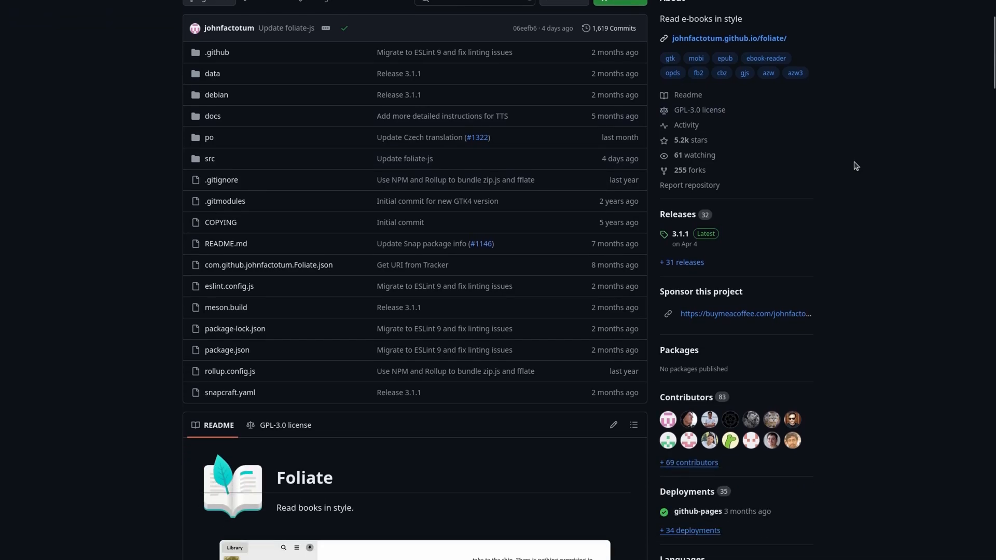
scroll(down, 3)
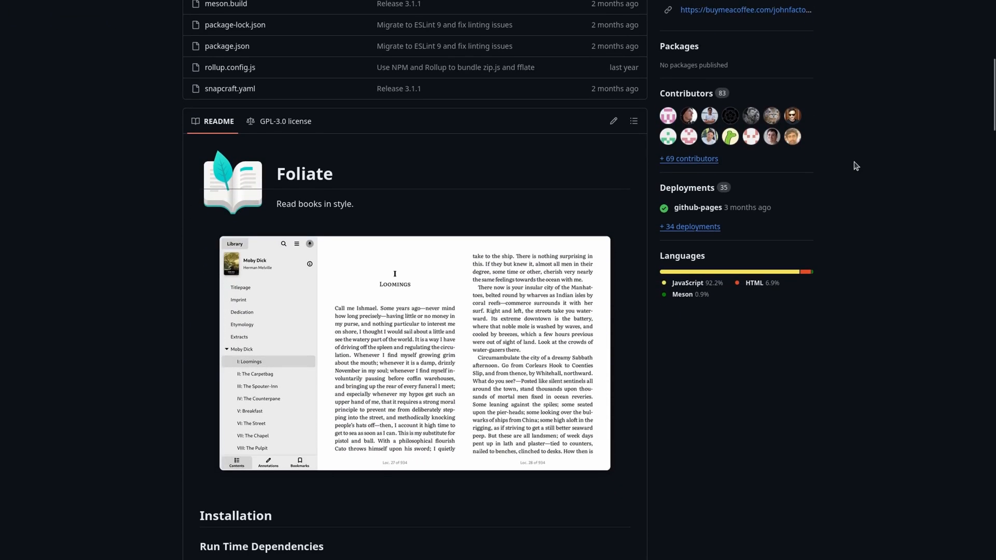
scroll(down, 3)
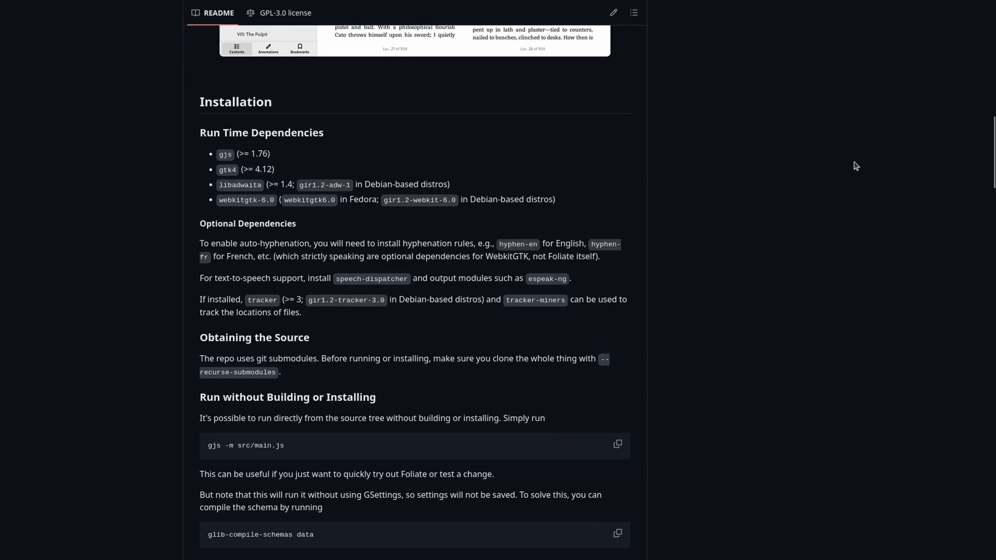
scroll(down, 3)
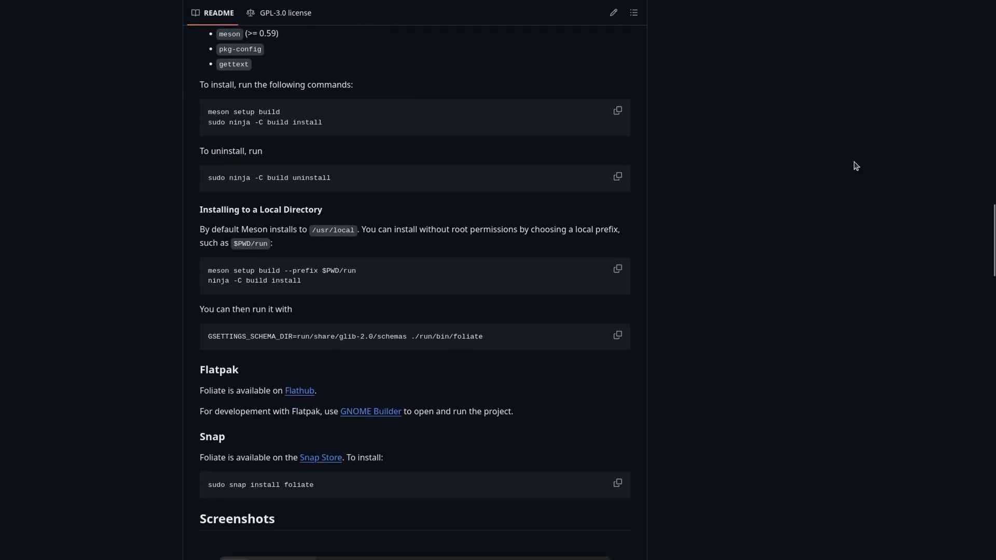
scroll(down, 3)
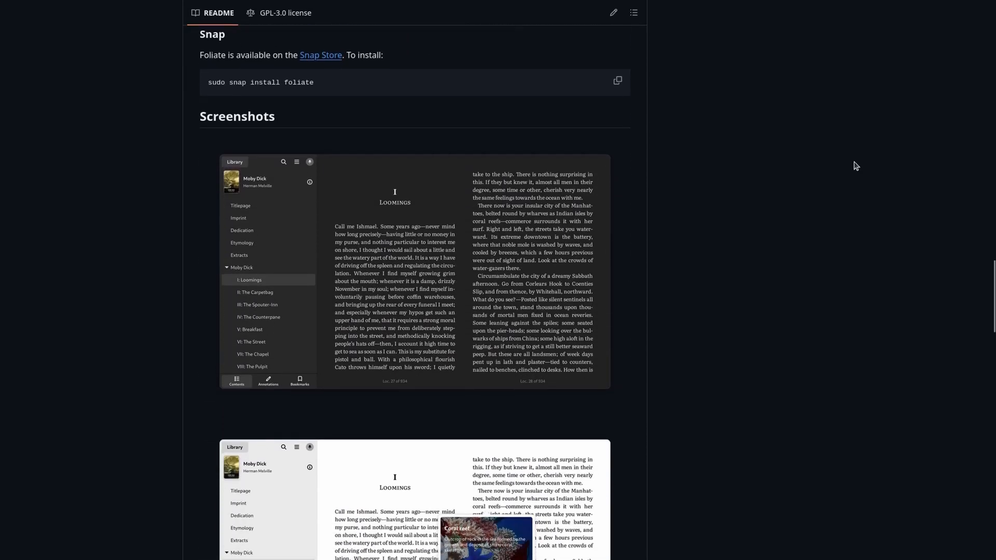
scroll(down, 3)
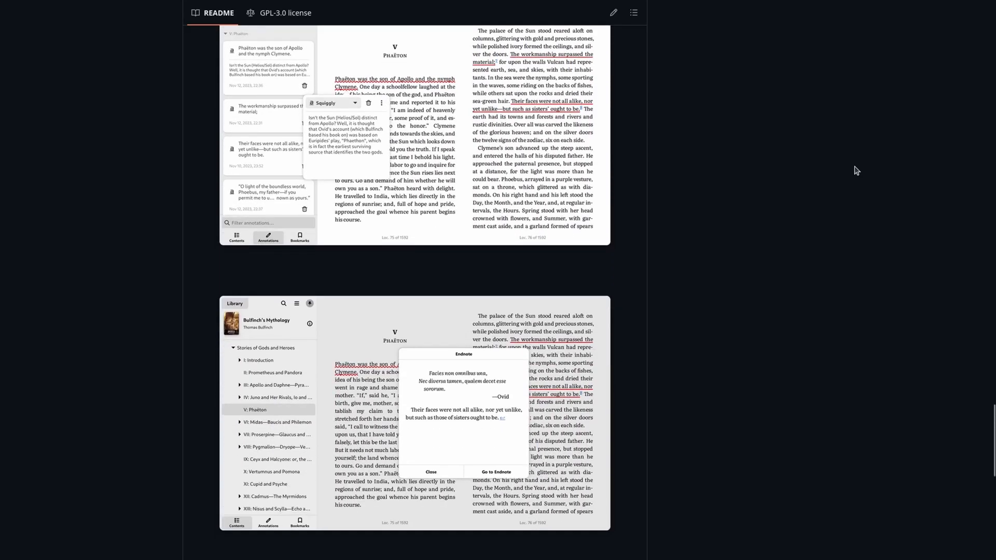
scroll(down, 3)
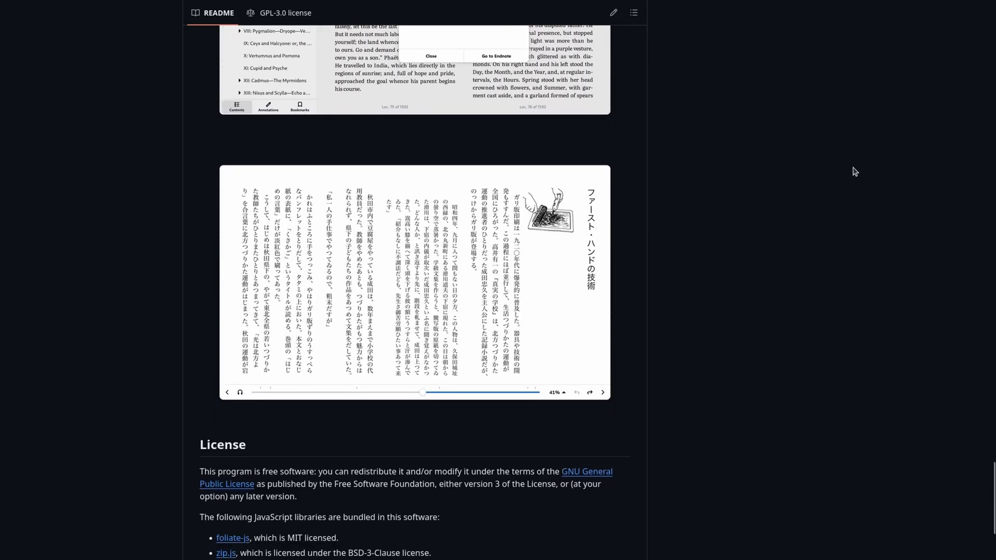